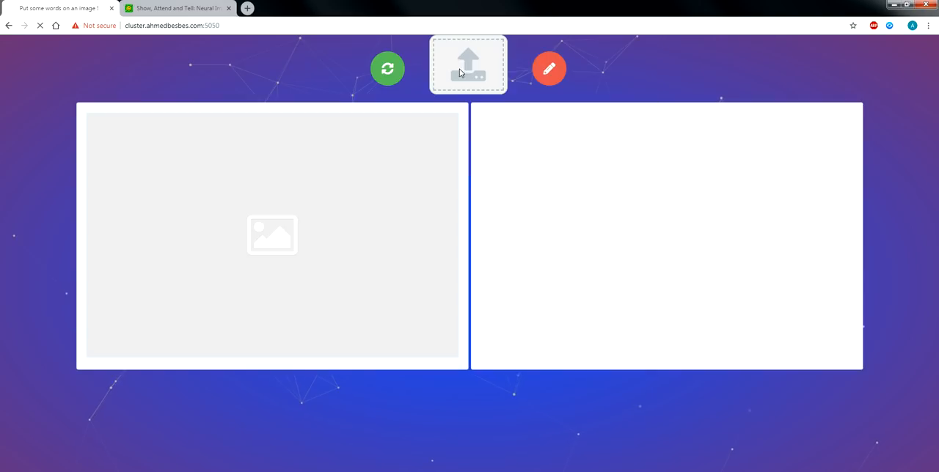
Step: Upload the kitten photo to get 'a cat sitting in the grass near a ball' with attention maps
{"action": "left_click", "coordinate": [550, 68]}
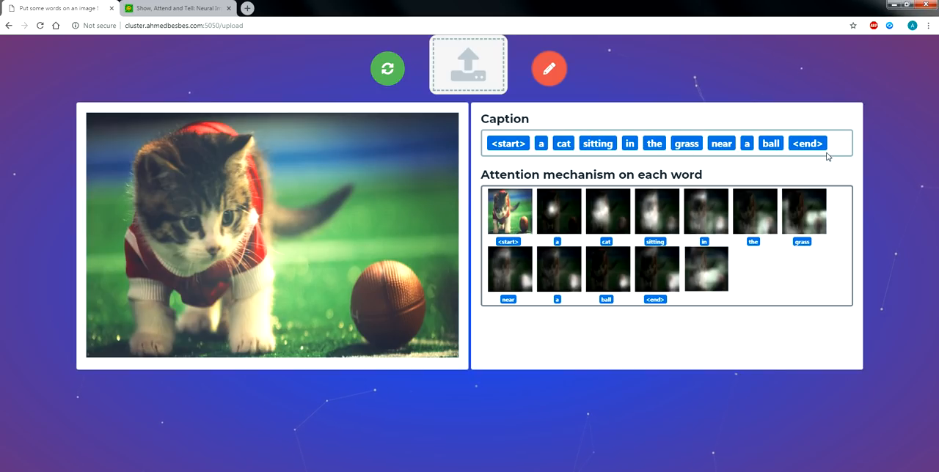
{"action": "mouse_move", "coordinate": [597, 171]}
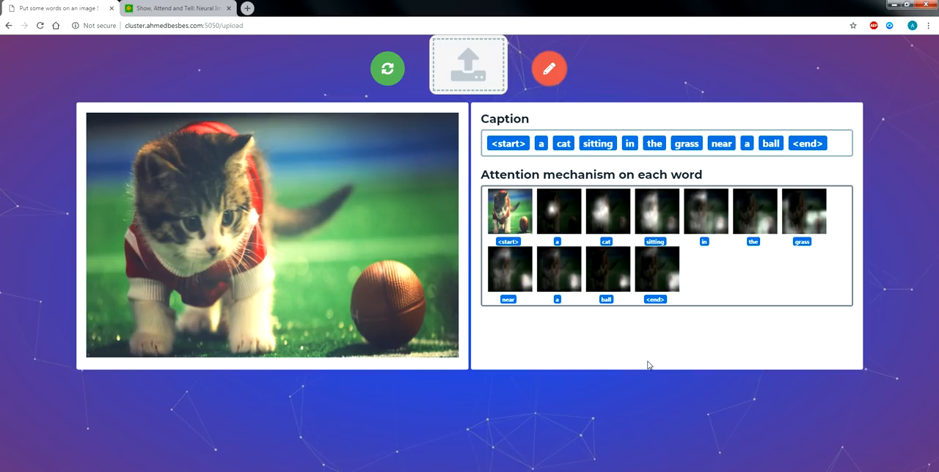
{"action": "mouse_move", "coordinate": [435, 60]}
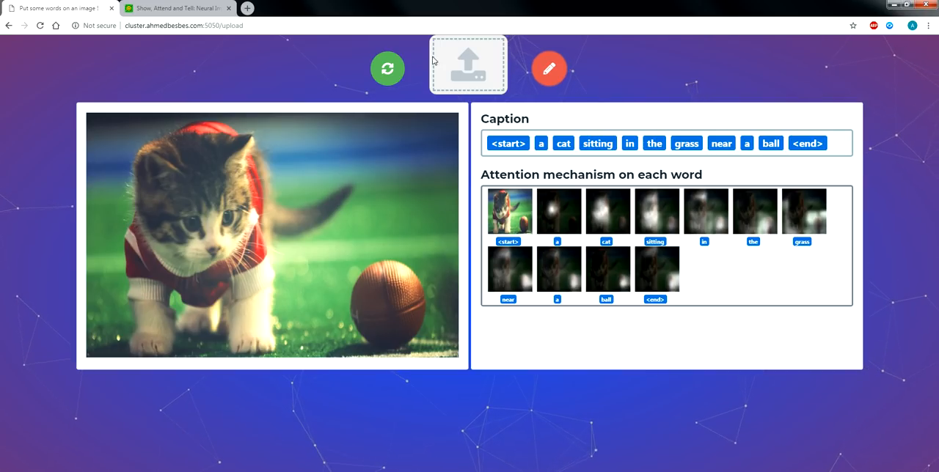
Step: Caption the frisbee beach photo, then guitar.jpg as 'a man and a woman playing a guitar'
{"action": "left_click", "coordinate": [468, 64]}
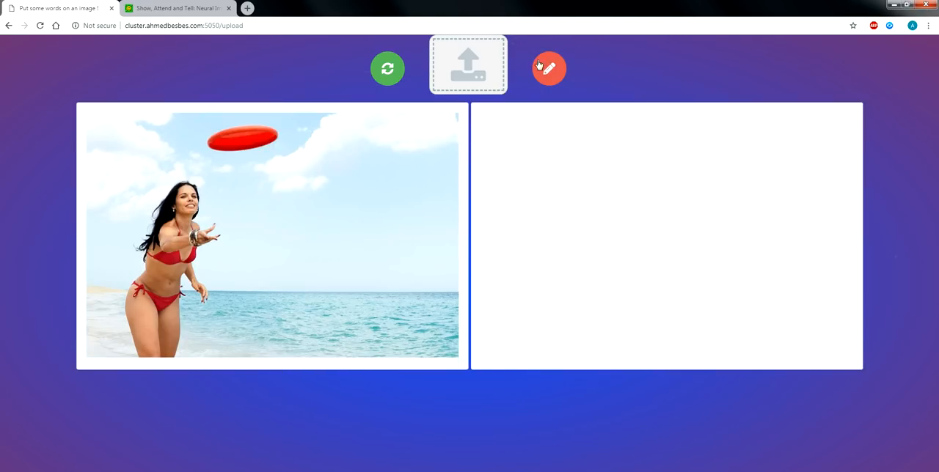
{"action": "left_click", "coordinate": [549, 68]}
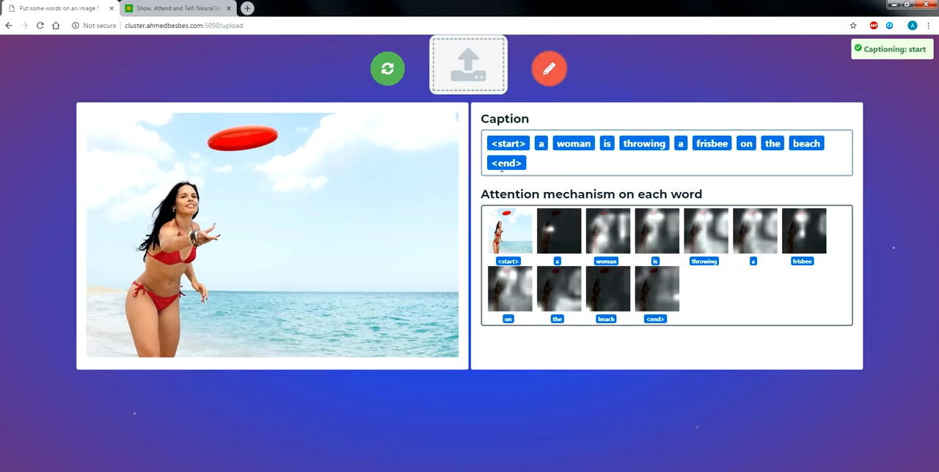
{"action": "mouse_move", "coordinate": [799, 284]}
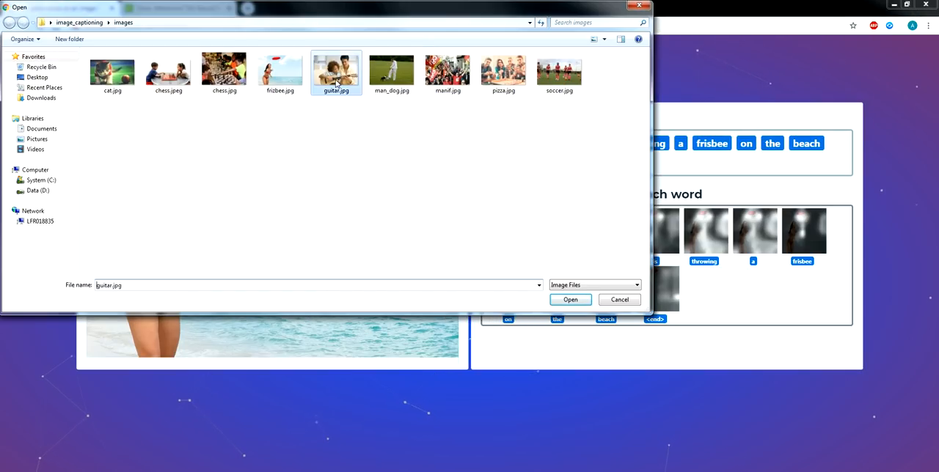
{"action": "left_click", "coordinate": [570, 299]}
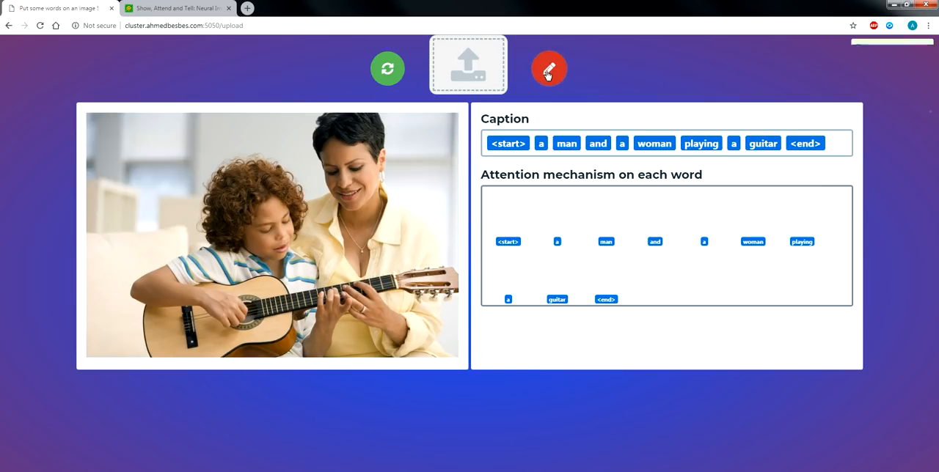
{"action": "left_click", "coordinate": [549, 68]}
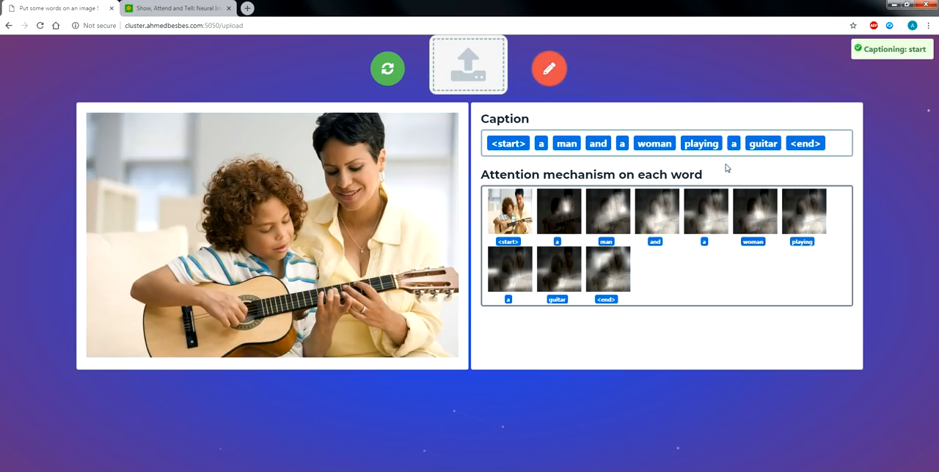
{"action": "mouse_move", "coordinate": [253, 222]}
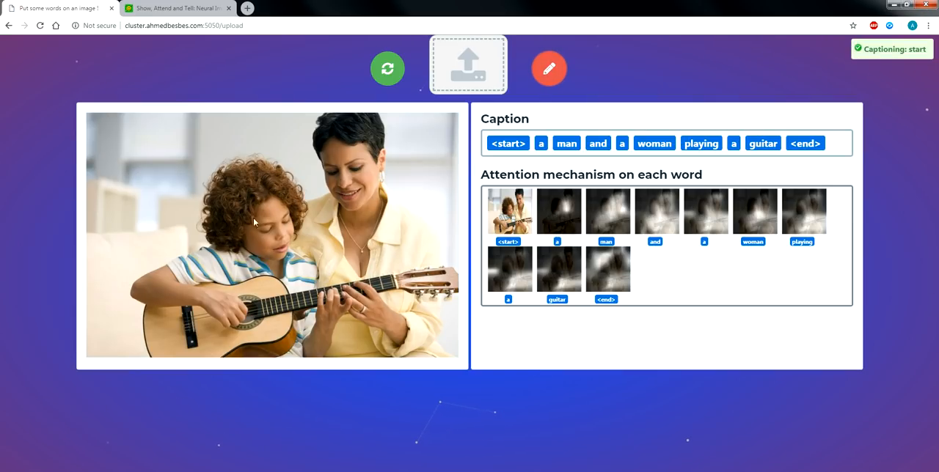
Step: Upload the soccer photo and generate 'a group of young women playing a game of soccer'
{"action": "left_click", "coordinate": [468, 64]}
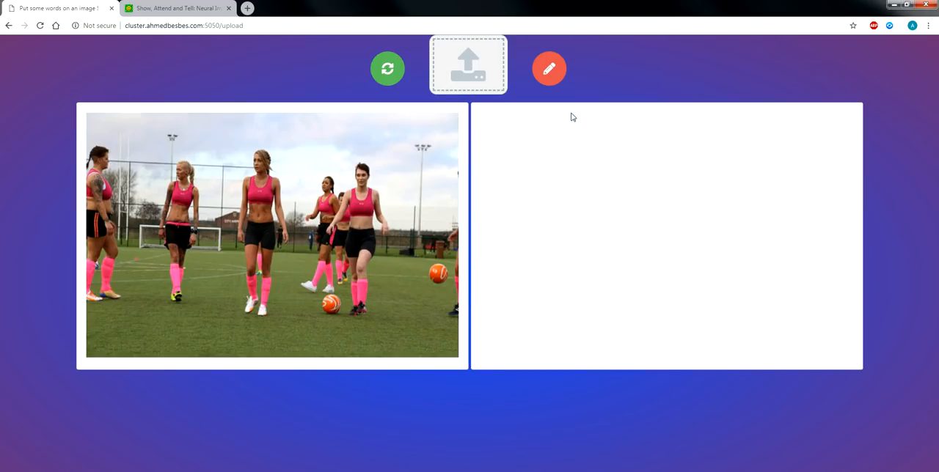
{"action": "left_click", "coordinate": [548, 69]}
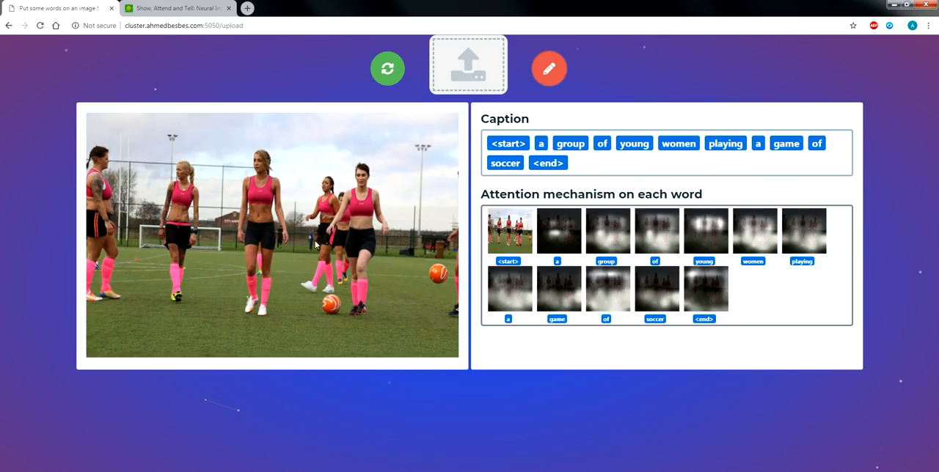
{"action": "mouse_move", "coordinate": [279, 189]}
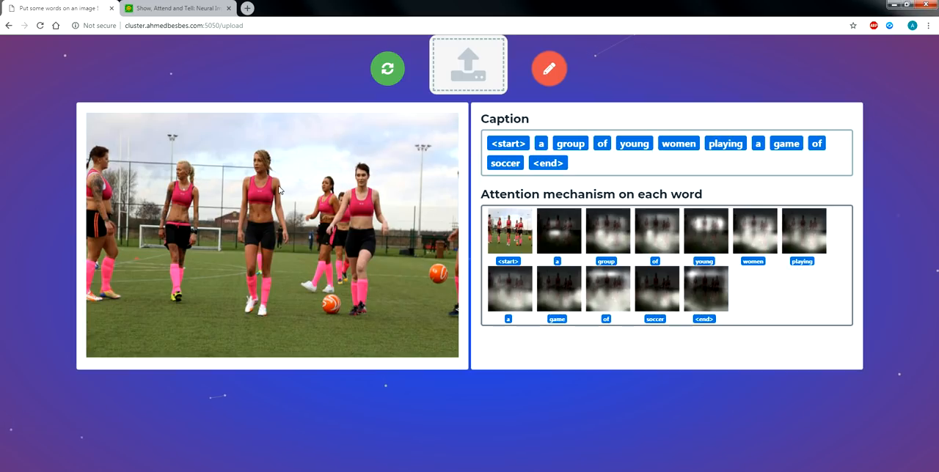
{"action": "mouse_move", "coordinate": [383, 266]}
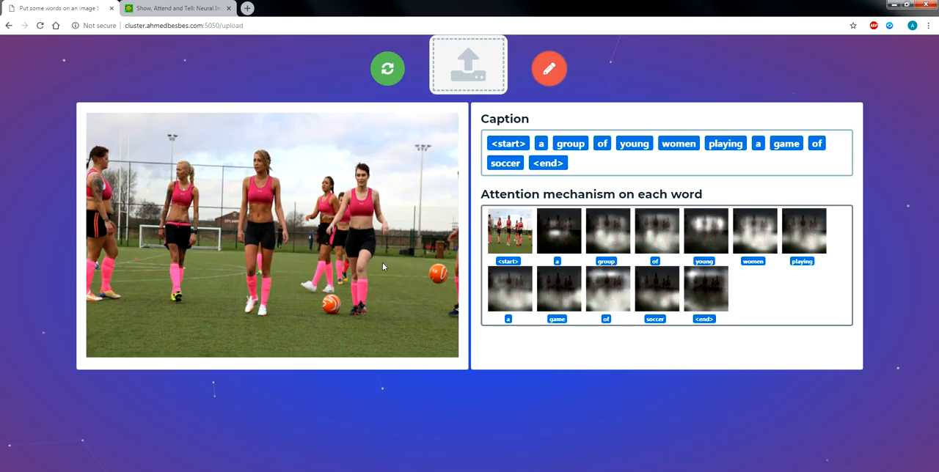
{"action": "mouse_move", "coordinate": [492, 393]}
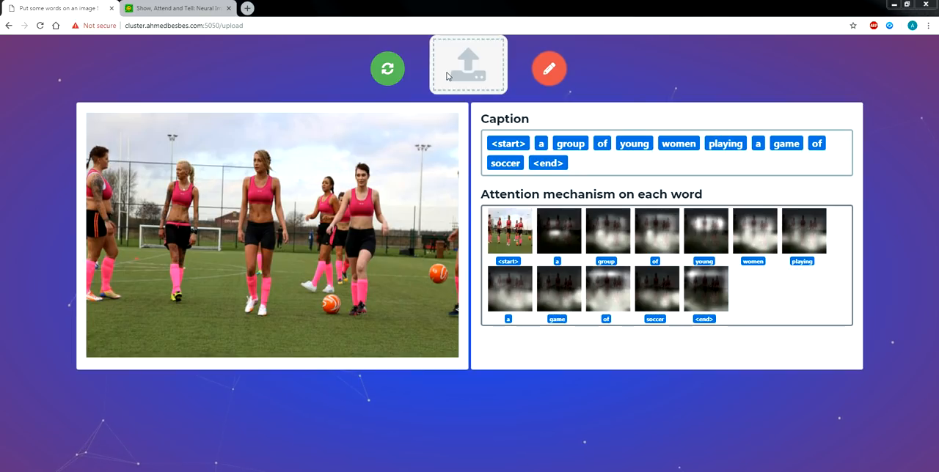
Step: Upload the man_dog photo to get 'a man standing on a field with a soccer ball'
{"action": "left_click", "coordinate": [468, 64]}
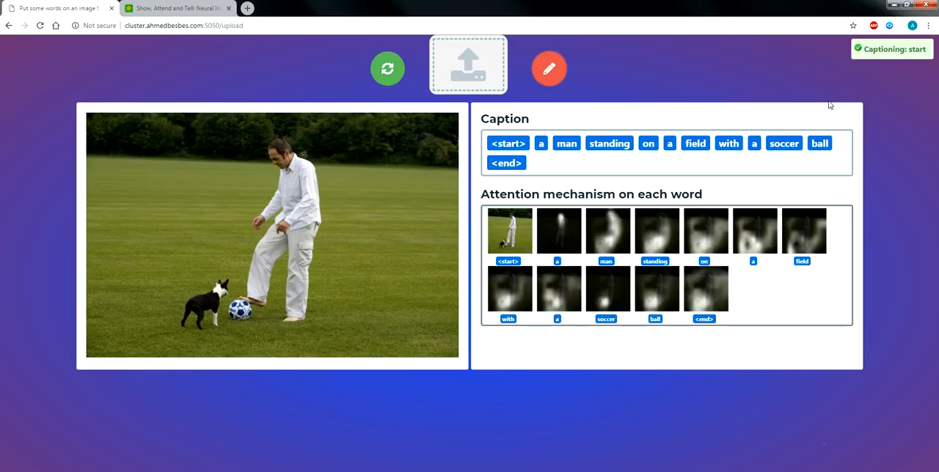
{"action": "mouse_move", "coordinate": [615, 135]}
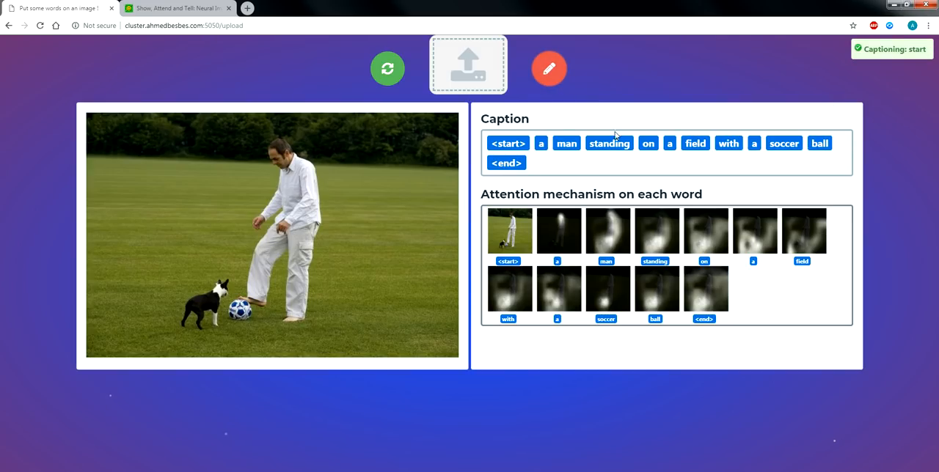
{"action": "mouse_move", "coordinate": [314, 131]}
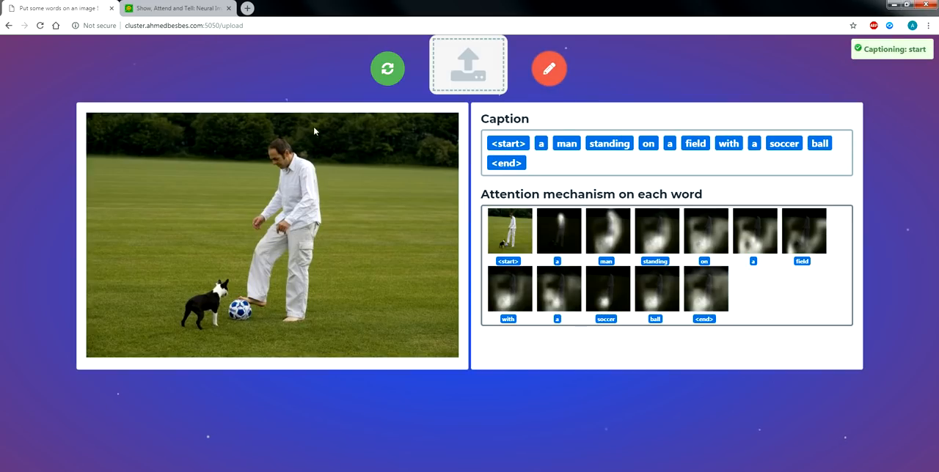
{"action": "mouse_move", "coordinate": [312, 210]}
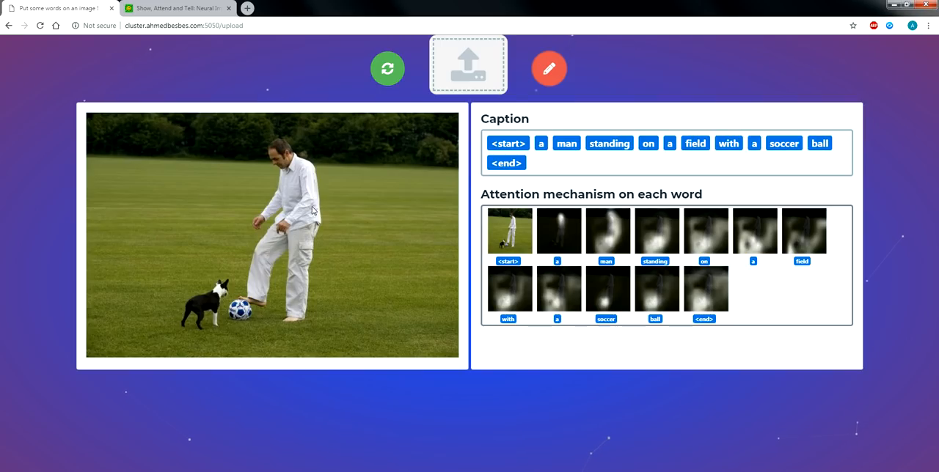
{"action": "mouse_move", "coordinate": [292, 165]}
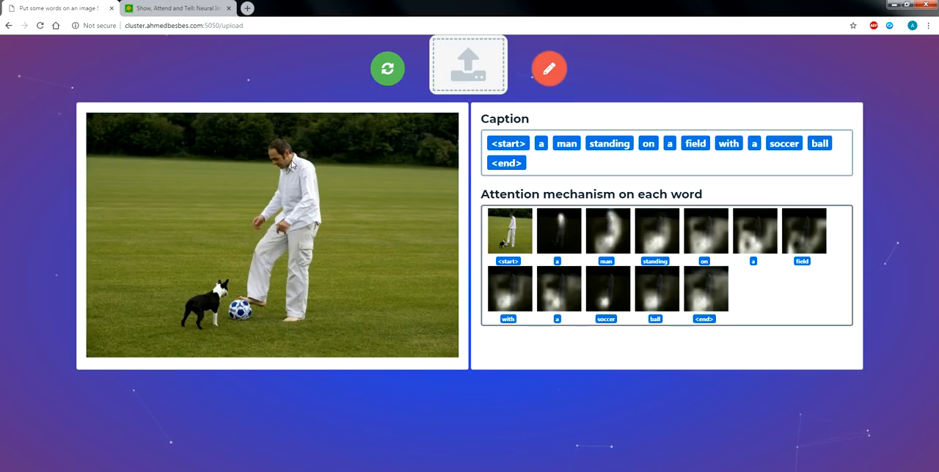
{"action": "mouse_move", "coordinate": [238, 323]}
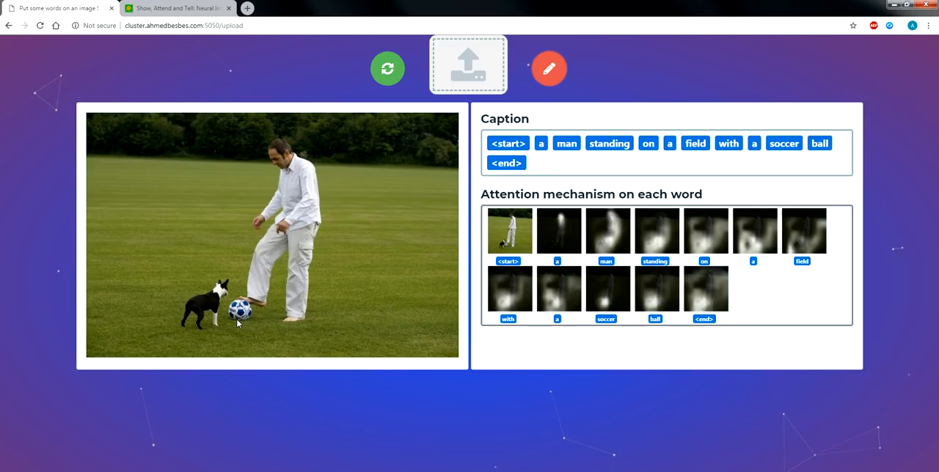
{"action": "mouse_move", "coordinate": [226, 322]}
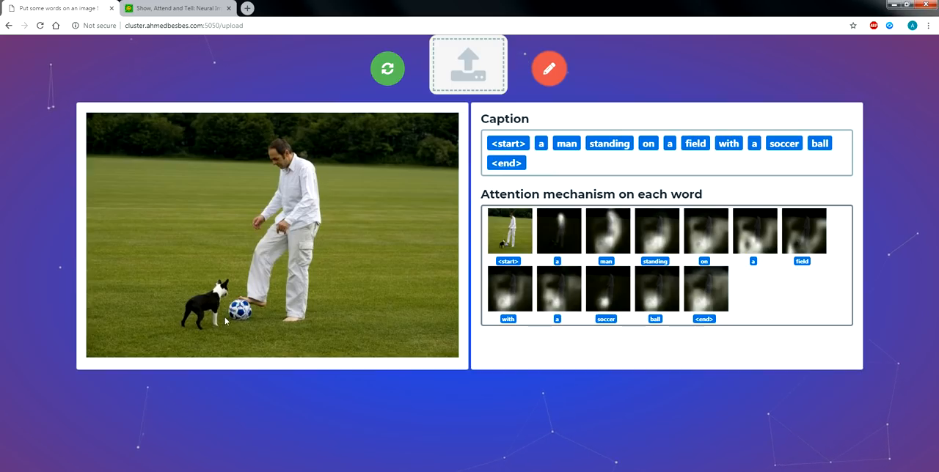
{"action": "mouse_move", "coordinate": [222, 336]}
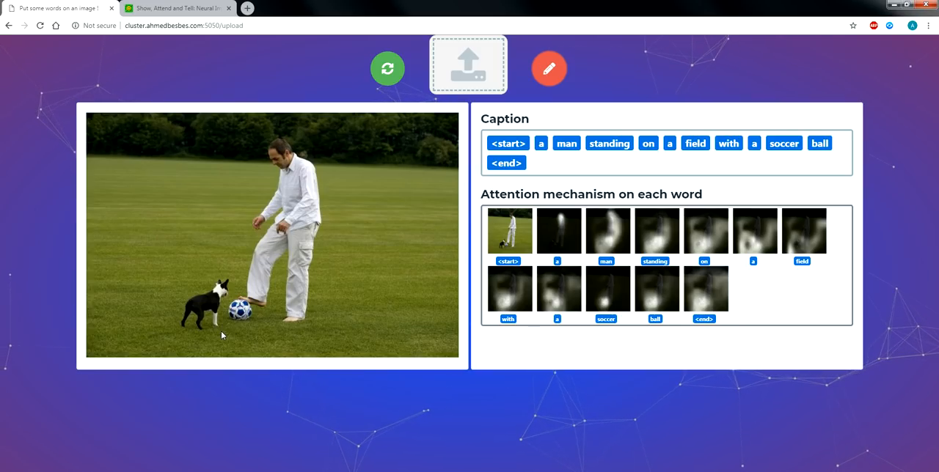
Step: Read the arXiv paper's attention figures, model details and stochastic 'hard' attention section
{"action": "left_click", "coordinate": [176, 8]}
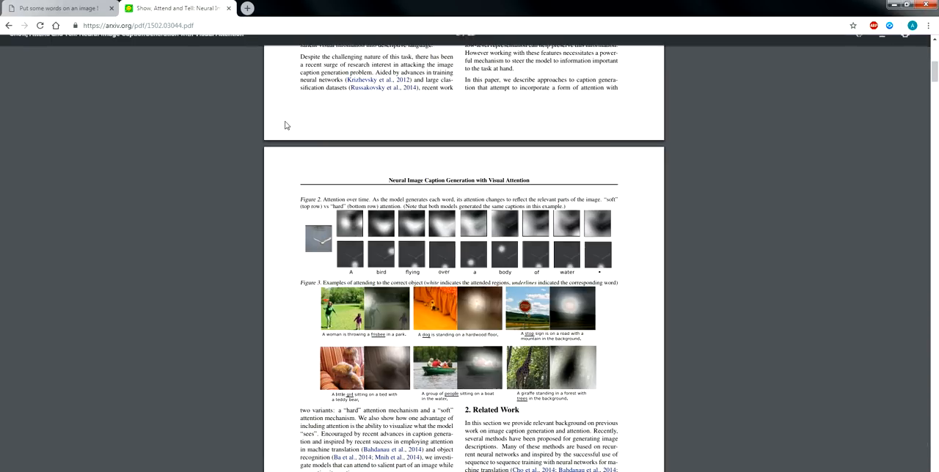
{"action": "scroll", "scroll_direction": "up", "scroll_amount": 3}
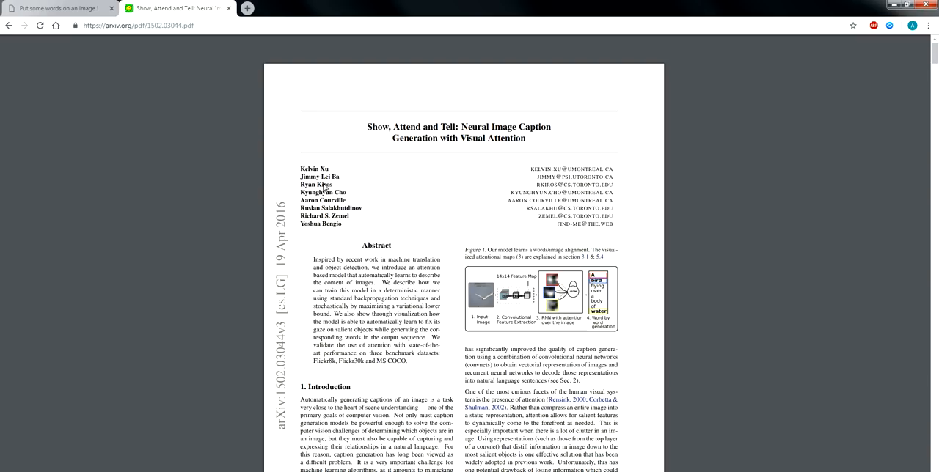
{"action": "mouse_move", "coordinate": [433, 173]}
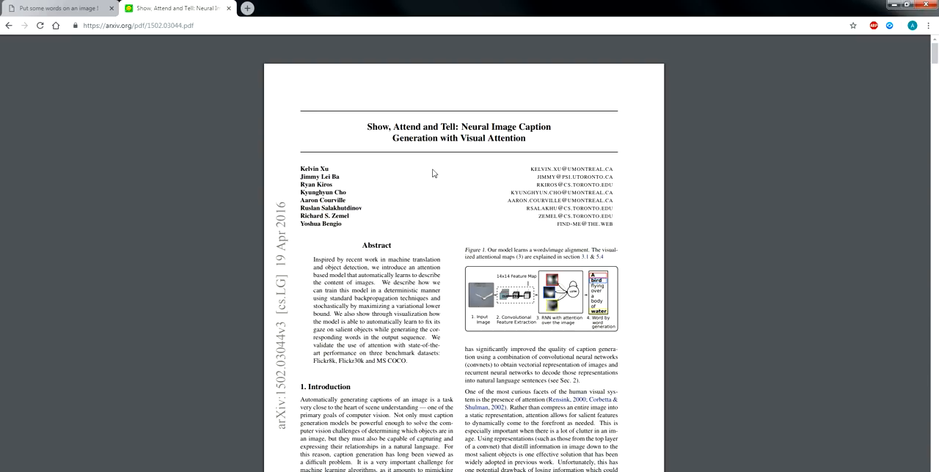
{"action": "mouse_move", "coordinate": [376, 151]}
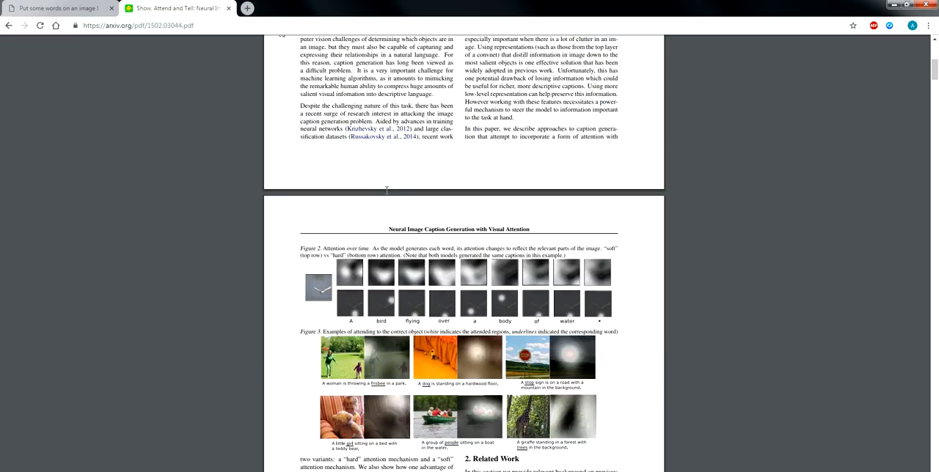
{"action": "scroll", "scroll_direction": "down", "scroll_amount": 3}
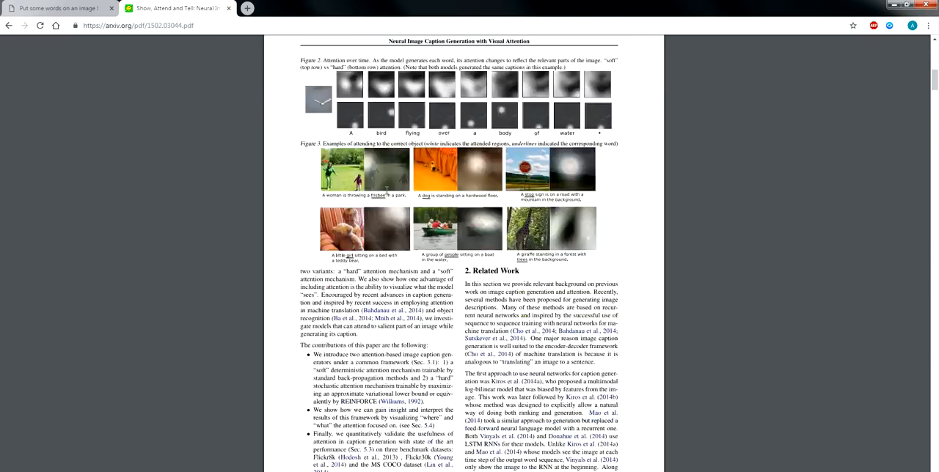
{"action": "scroll", "scroll_direction": "down", "scroll_amount": 3}
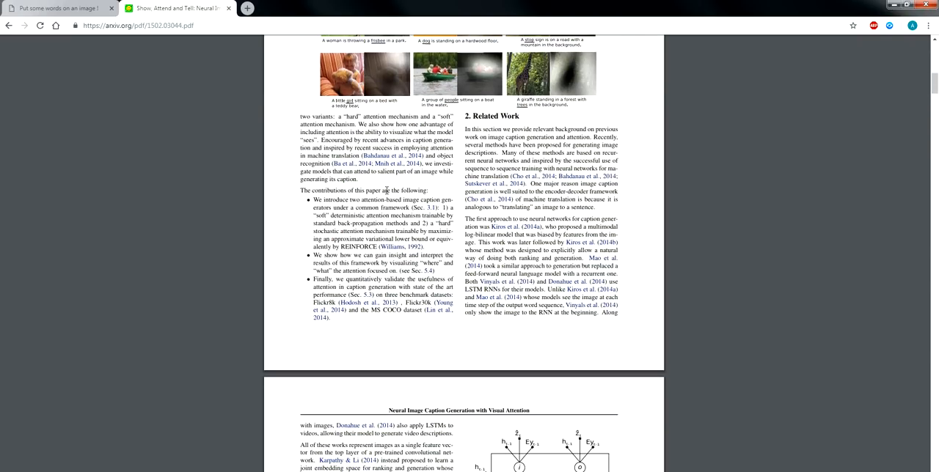
{"action": "scroll", "scroll_direction": "down", "scroll_amount": 3}
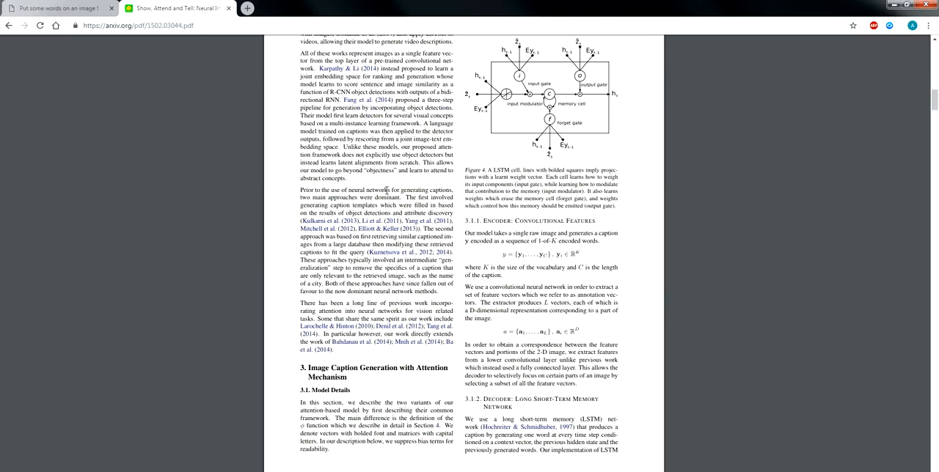
{"action": "scroll", "scroll_direction": "down", "scroll_amount": 3}
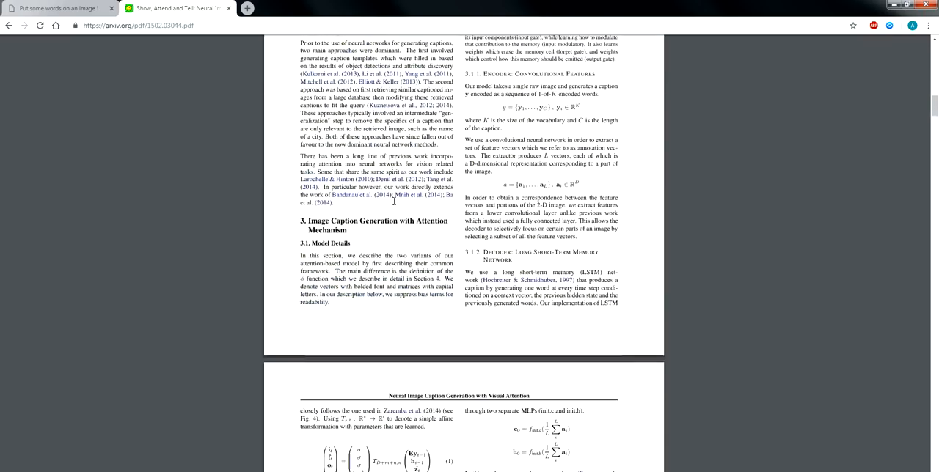
{"action": "scroll", "scroll_direction": "down", "scroll_amount": 3}
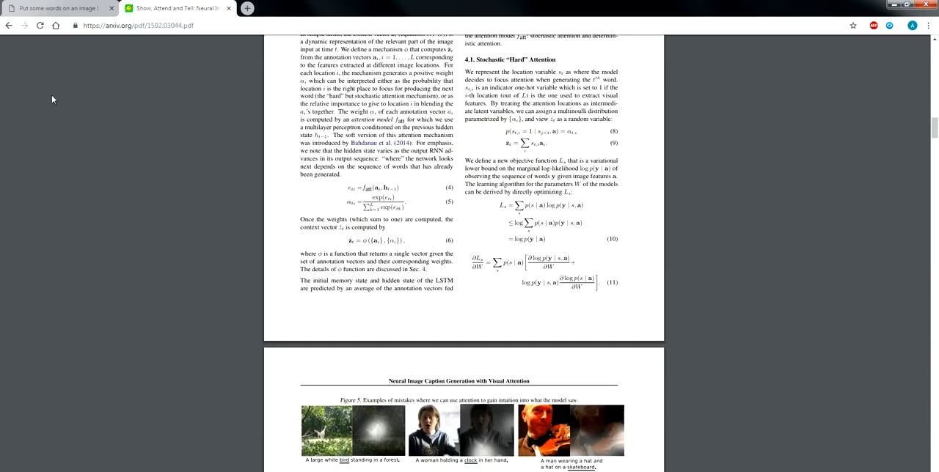